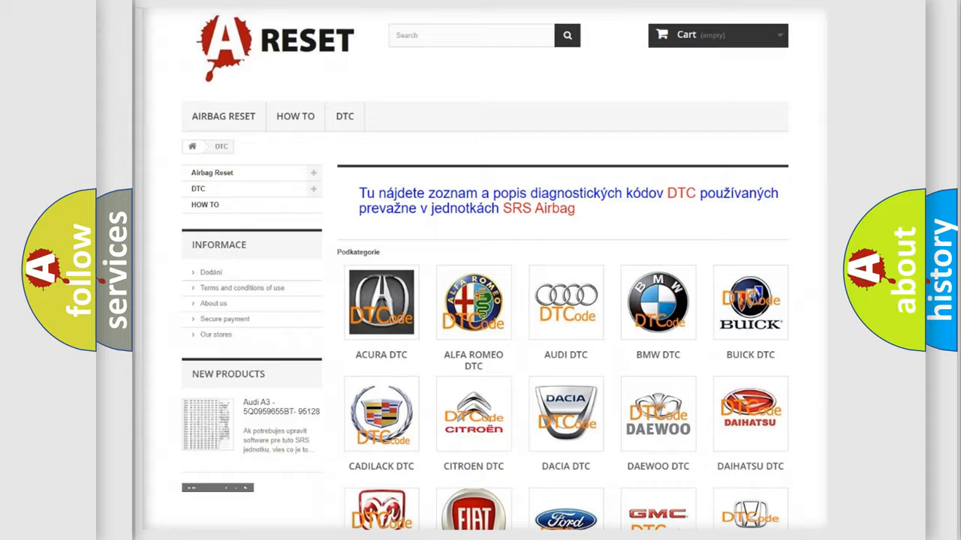
scroll("down", 3)
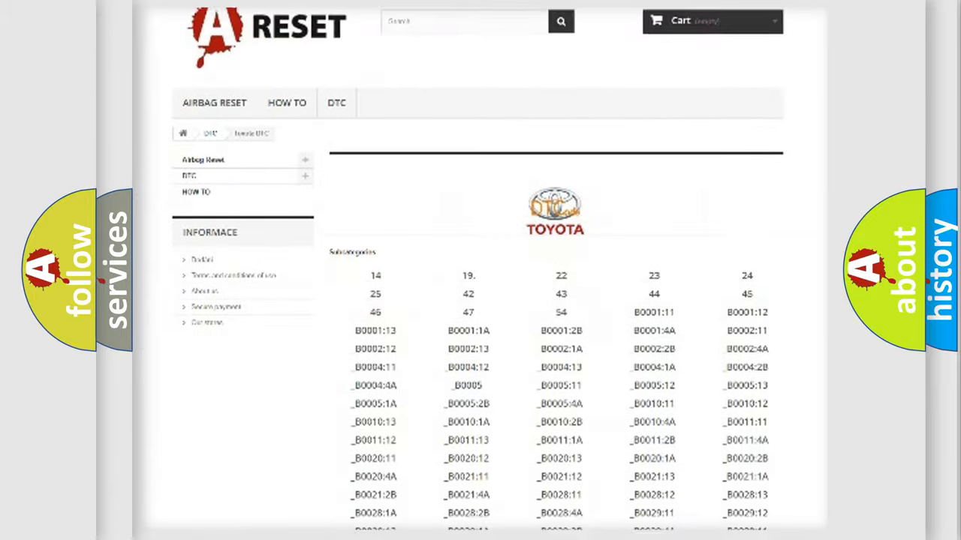
scroll("down", 3)
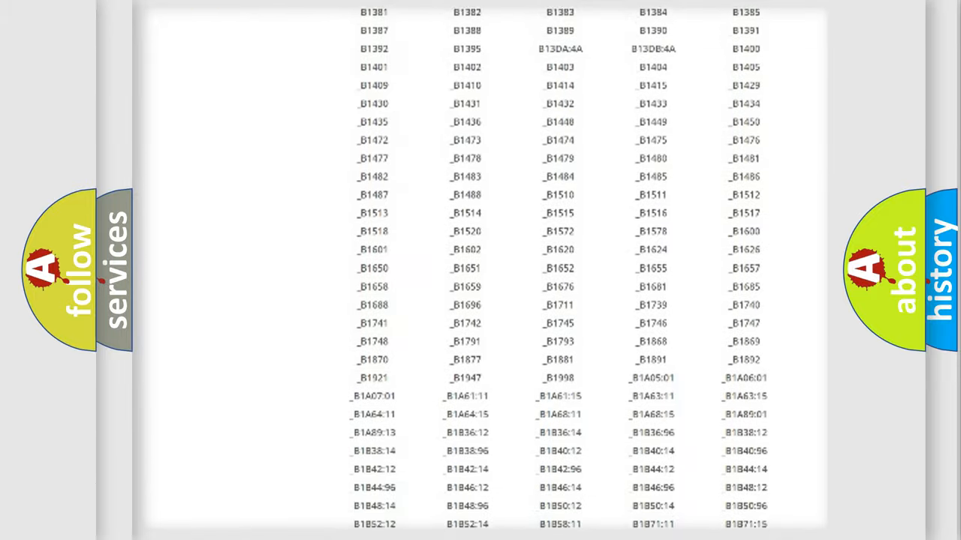